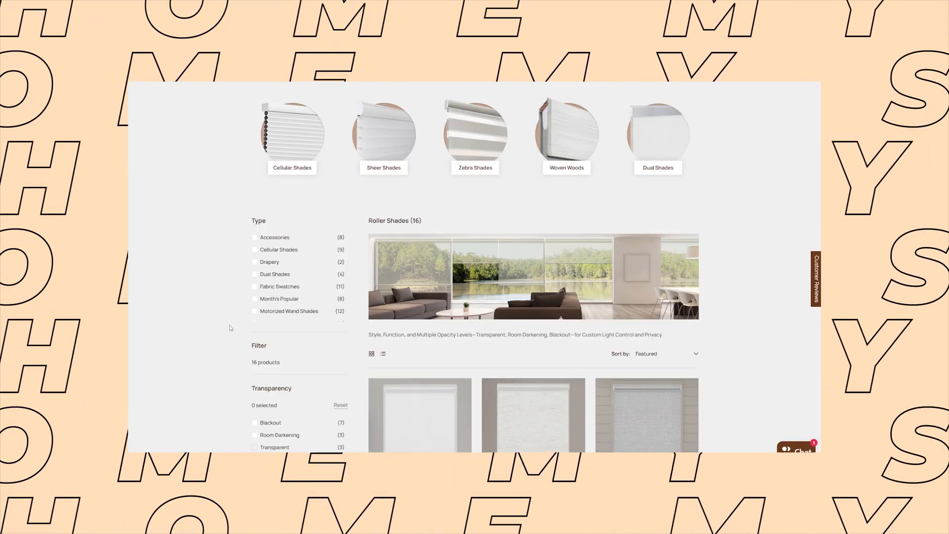
# Scroll the Roller Shades collection and open the Motorized Roller Shades Blackout Aura product ($149.99).
pyautogui.scroll(-3)
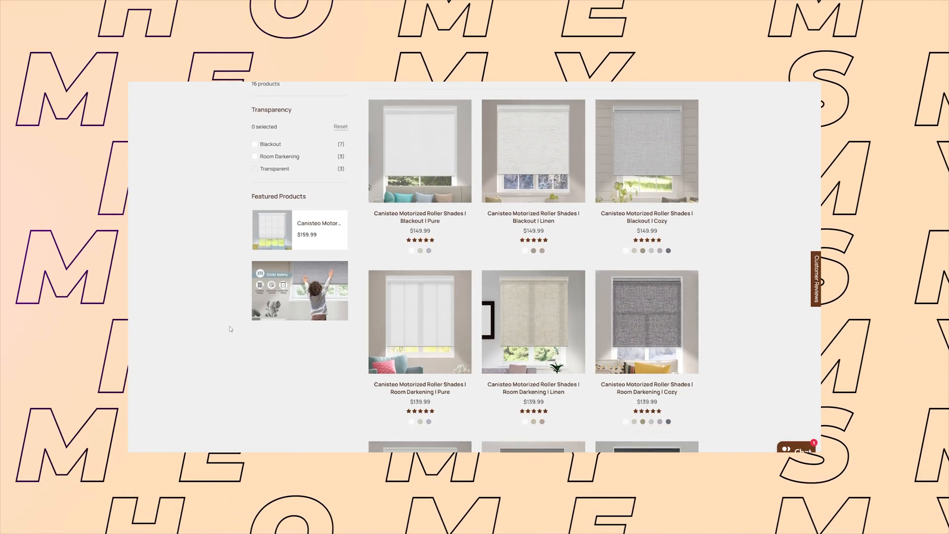
pyautogui.scroll(-3)
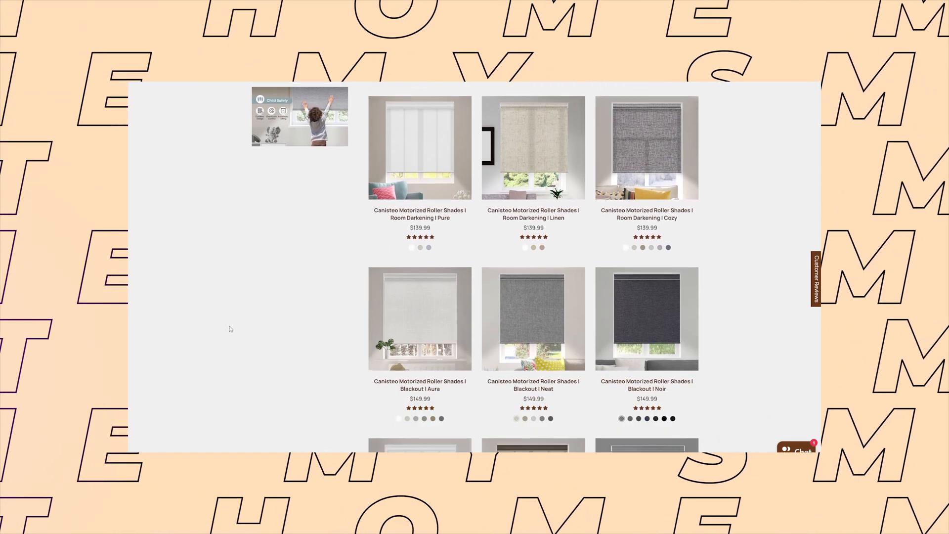
pyautogui.click(419, 318)
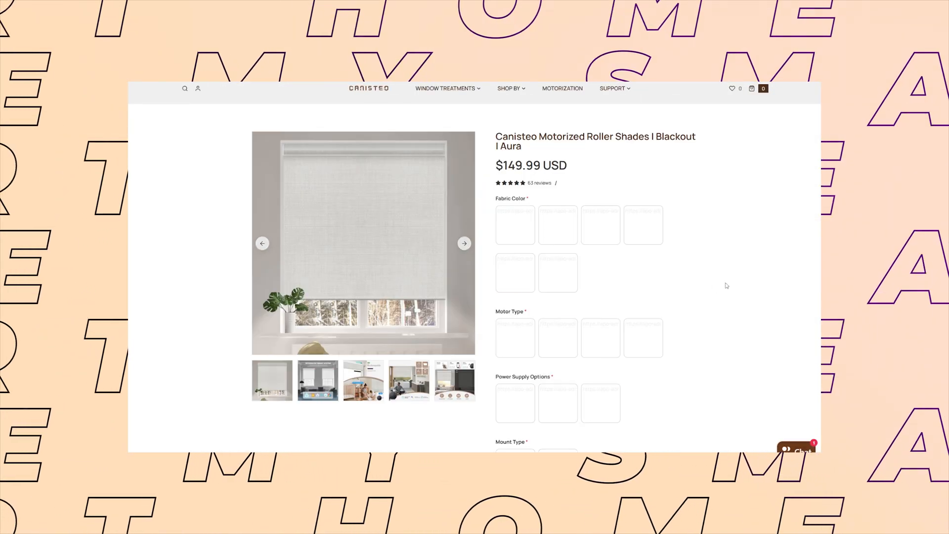